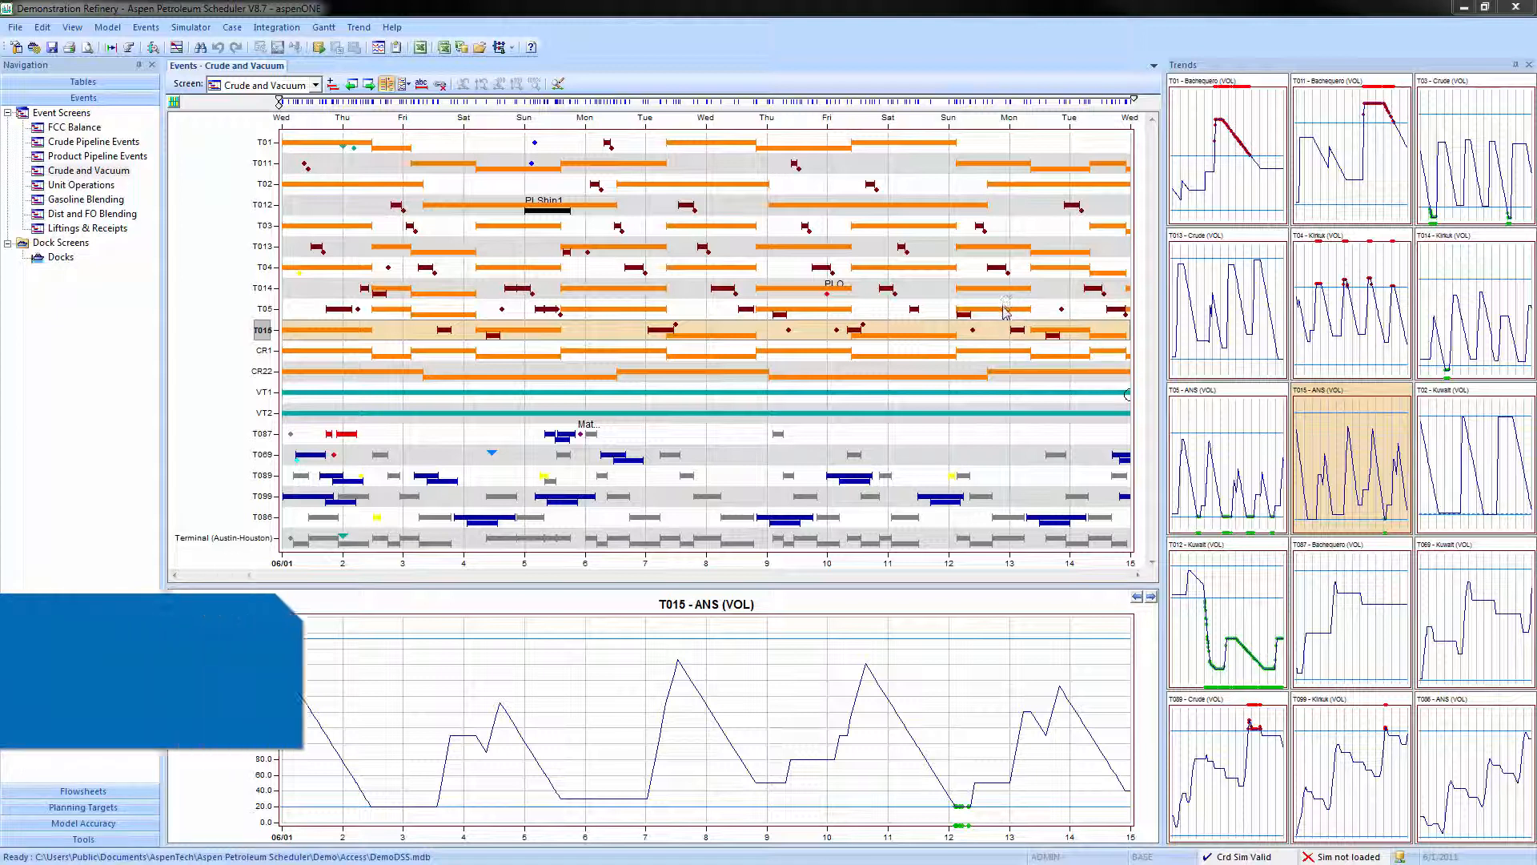
mouse_move(1002, 315)
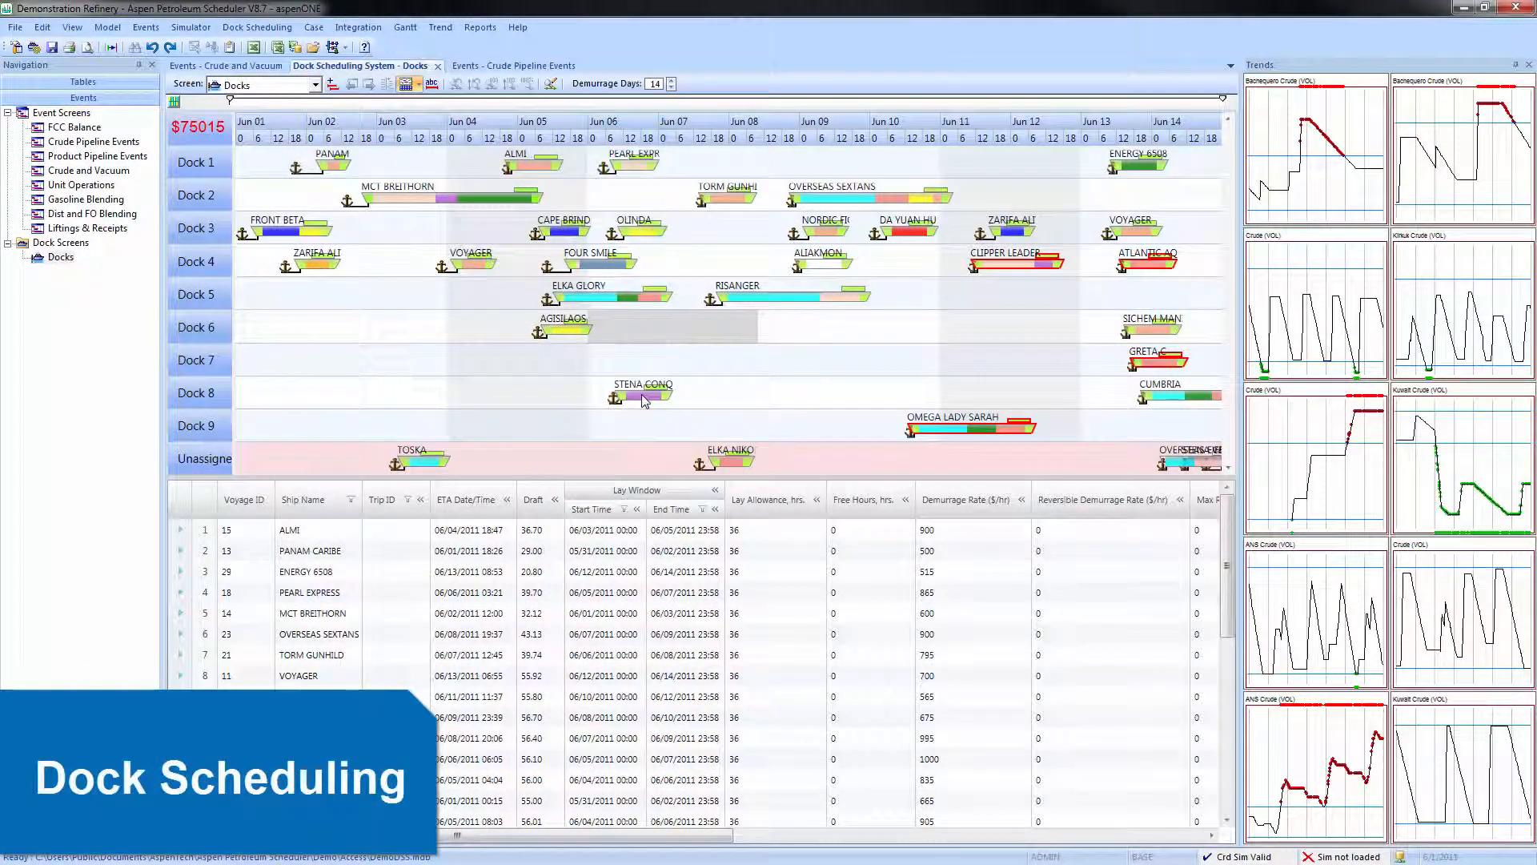
Bring up the Docks screen with the berth Gantt chart and voyage grid
left_click(257, 28)
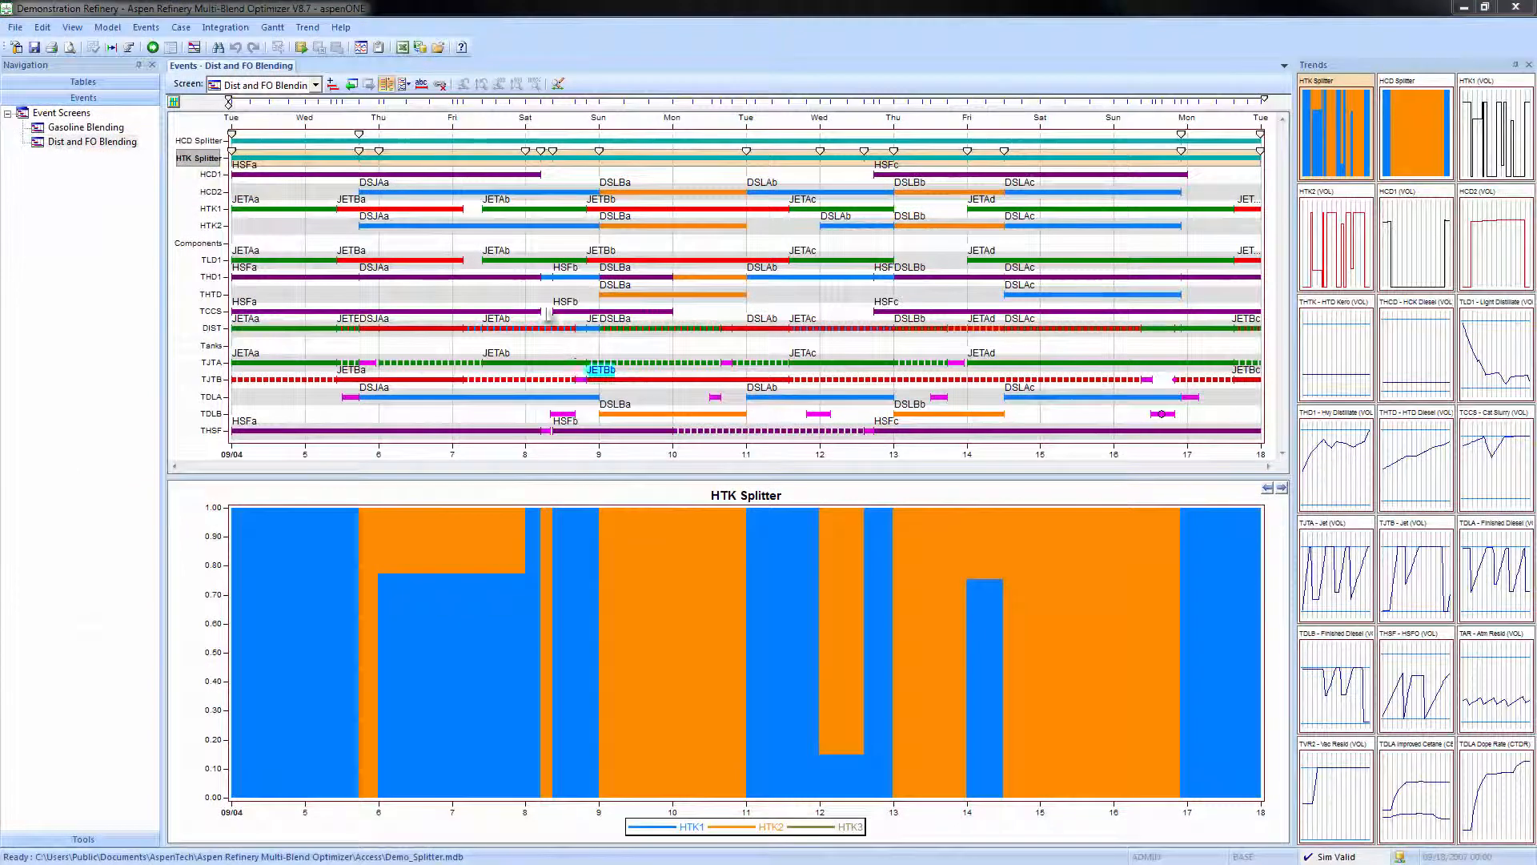
mouse_move(802, 199)
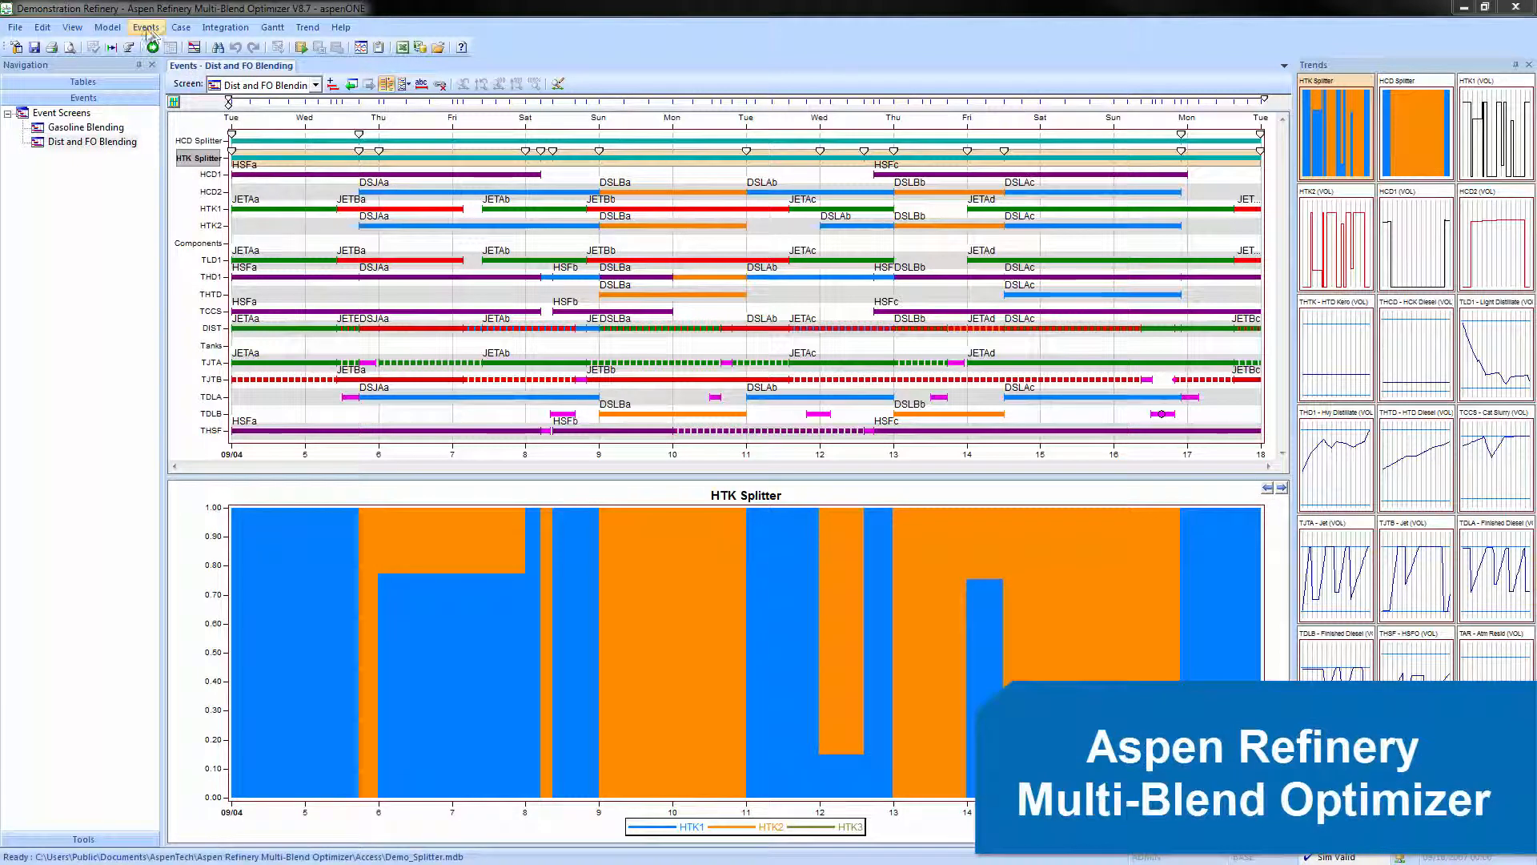
Show the Events menu with its Add Event submenu of blend, receipt and shipment types
left_click(146, 27)
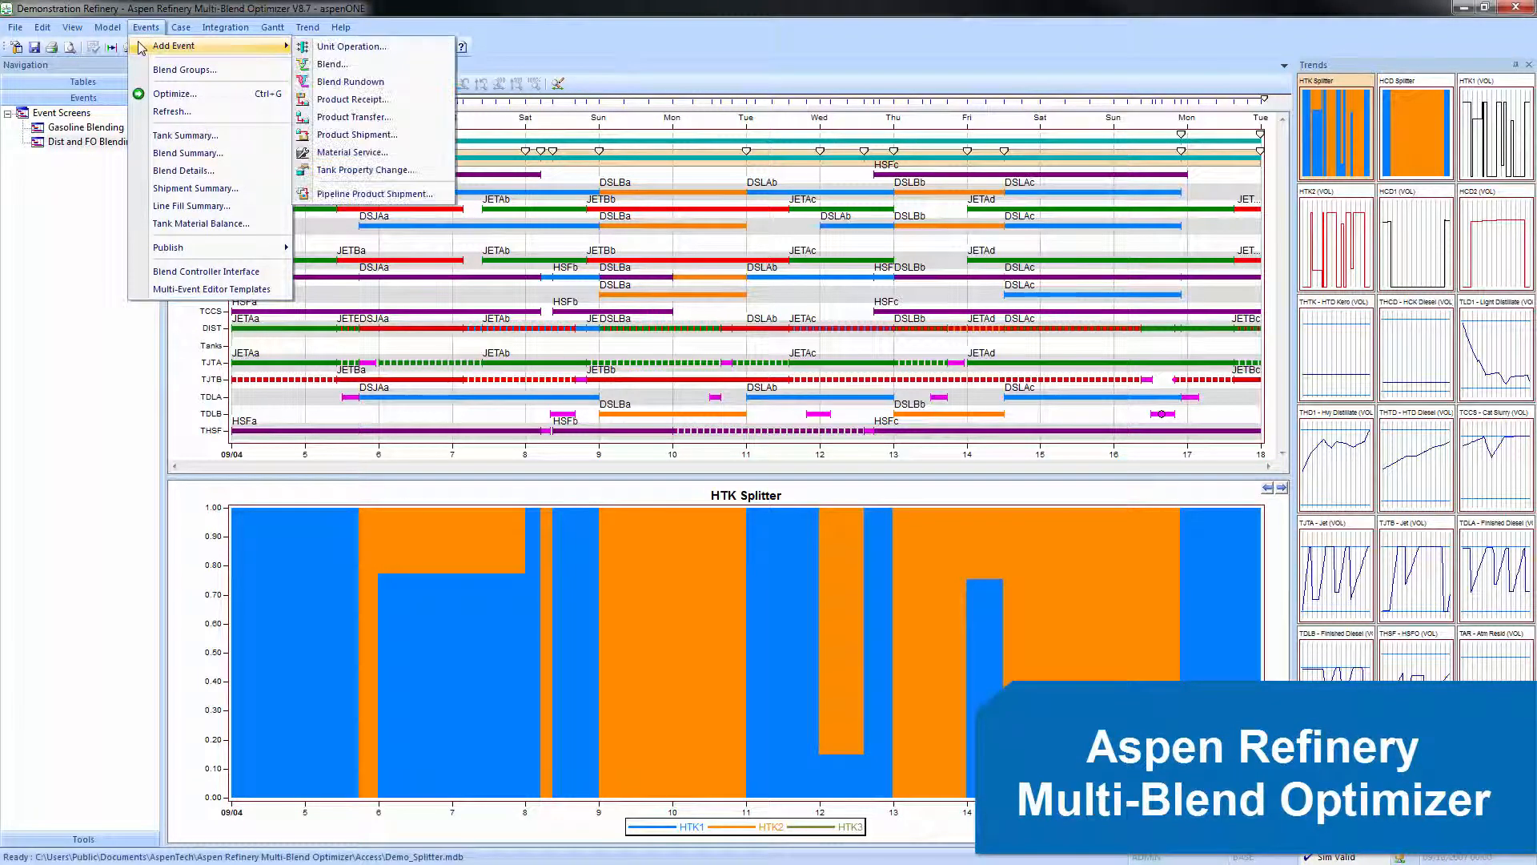